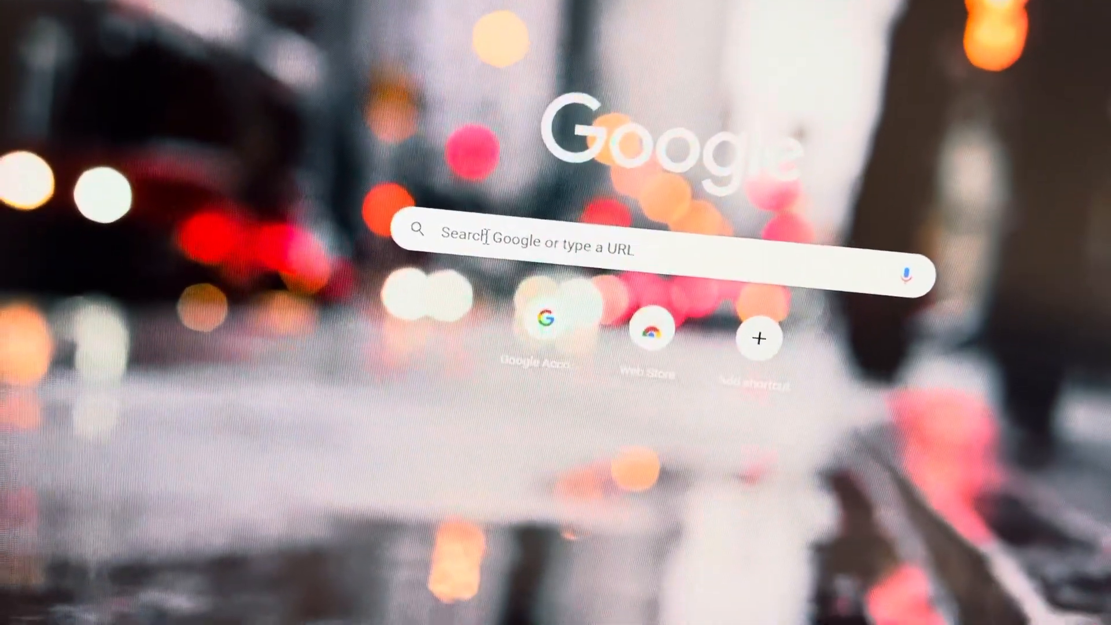
Step: Paste 'google play' into the search box and search for it
right_click(504, 244)
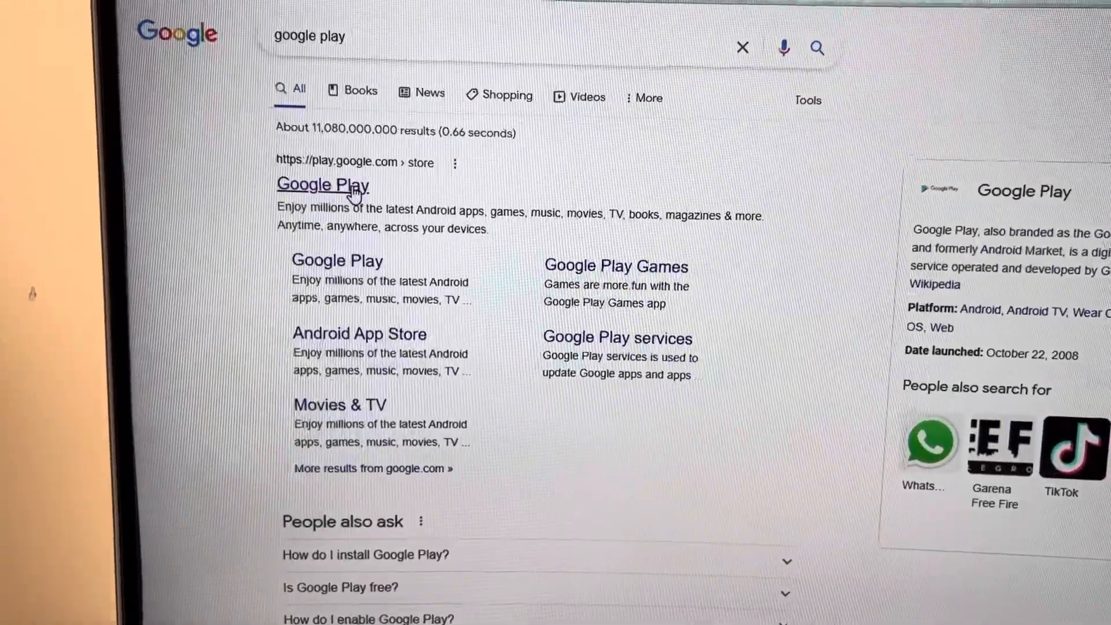
Step: Go from the Google Play result to the account's Family tab
left_click(323, 185)
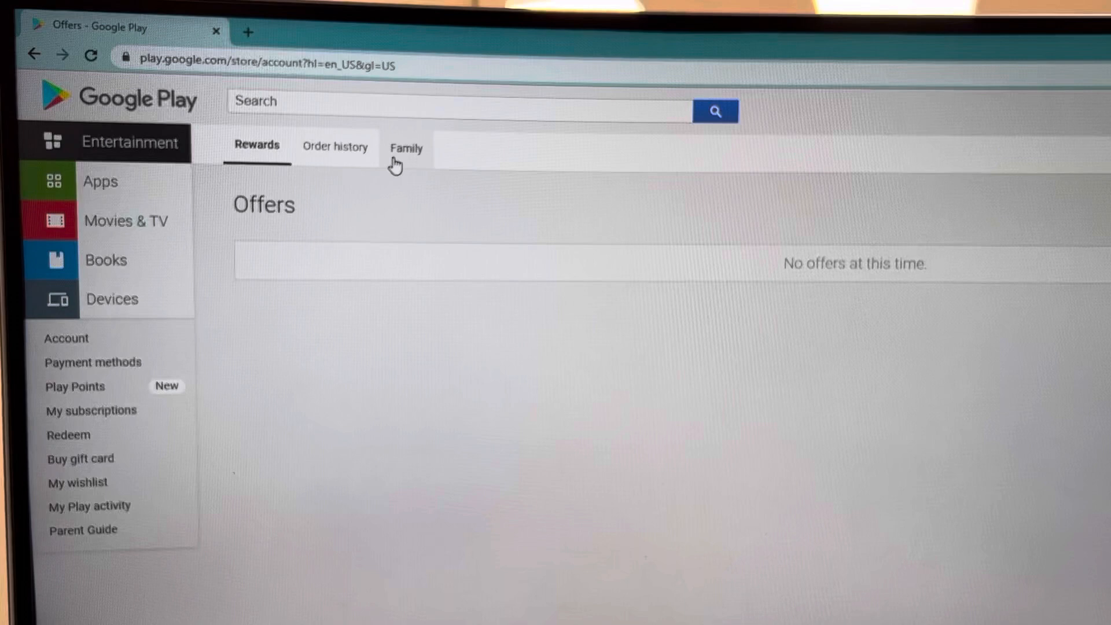
left_click(407, 148)
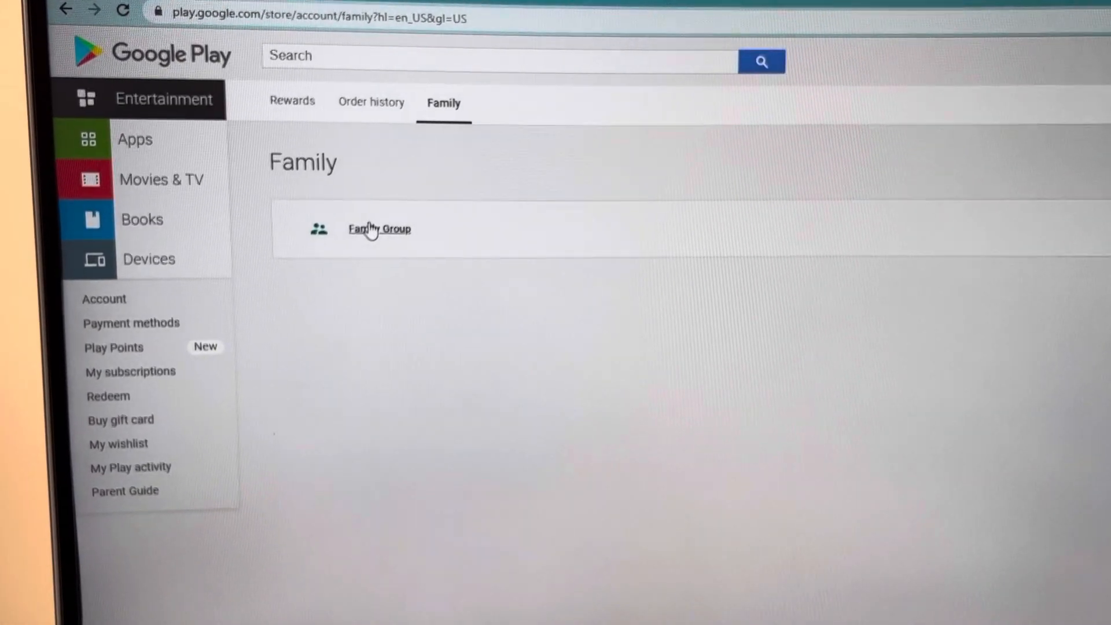
Step: Open Family Group, then view its members on families.google.com
left_click(379, 228)
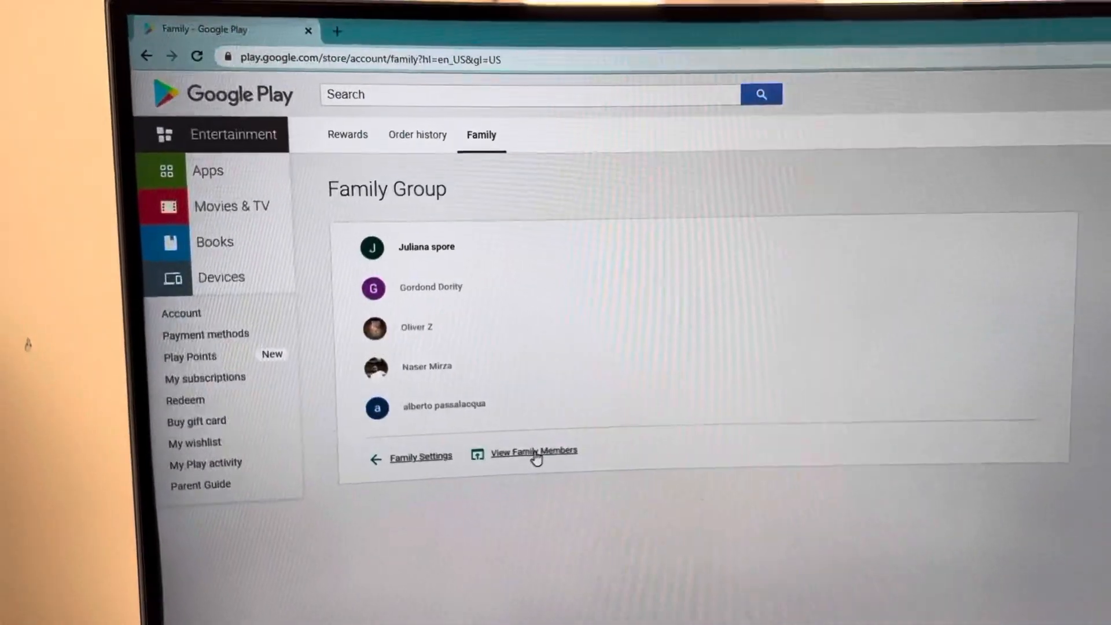
left_click(534, 451)
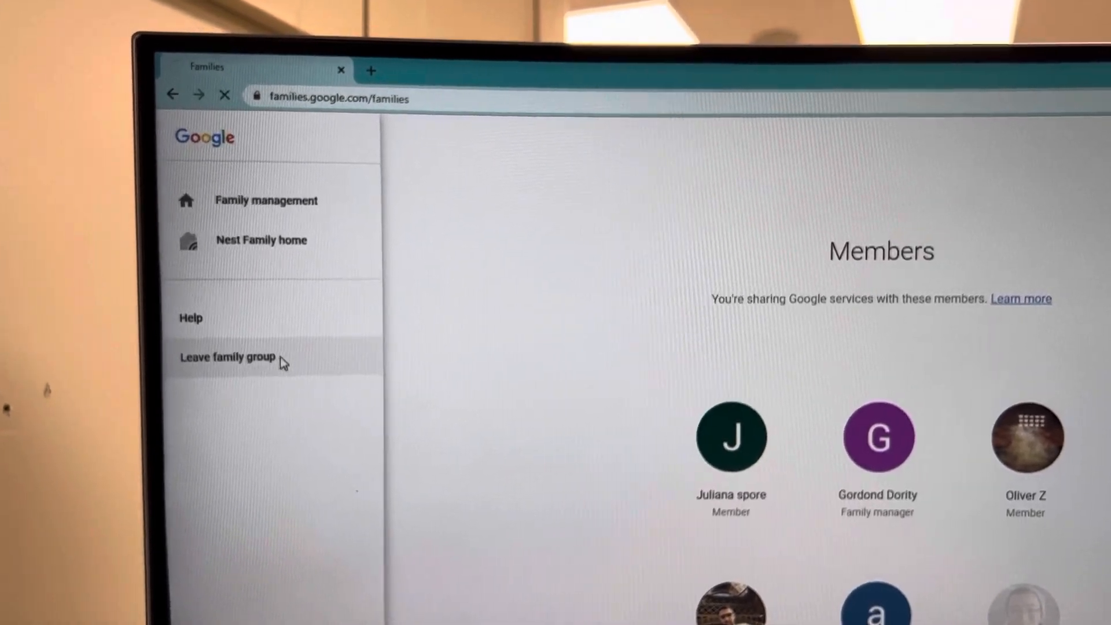
Step: Choose 'Leave family group' and verify with the account password
left_click(227, 356)
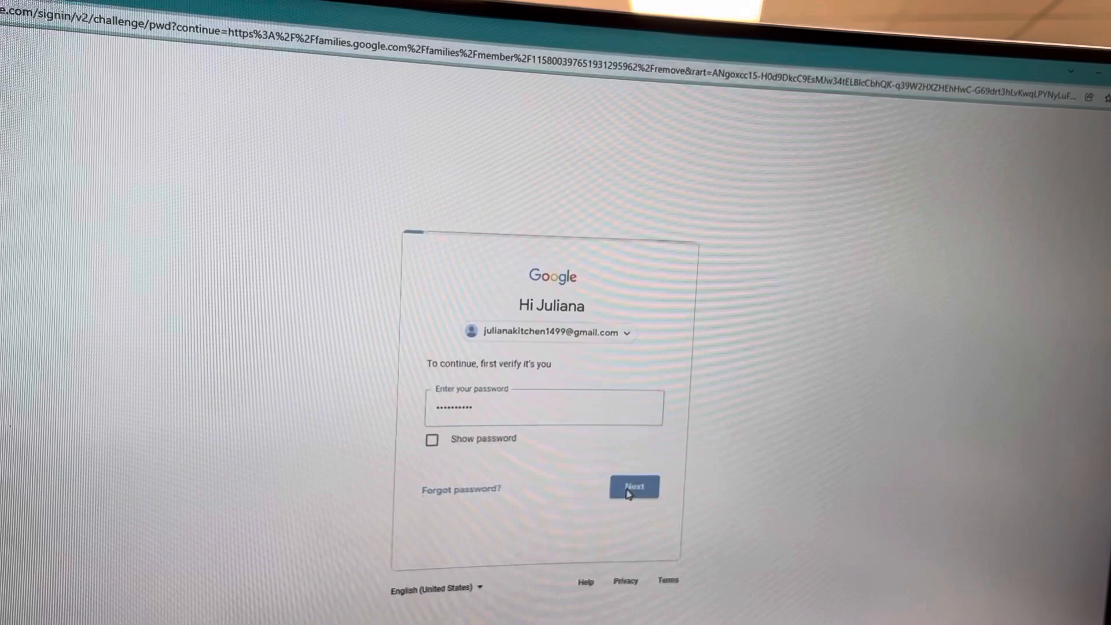
left_click(634, 486)
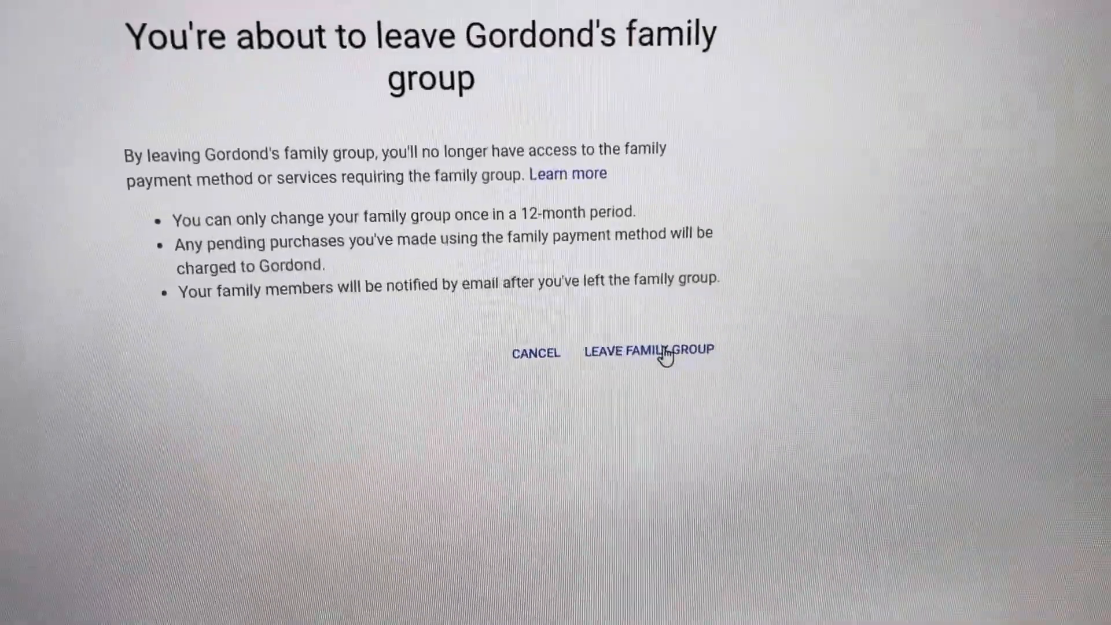
Step: Confirm leaving Gordond's family group
left_click(648, 352)
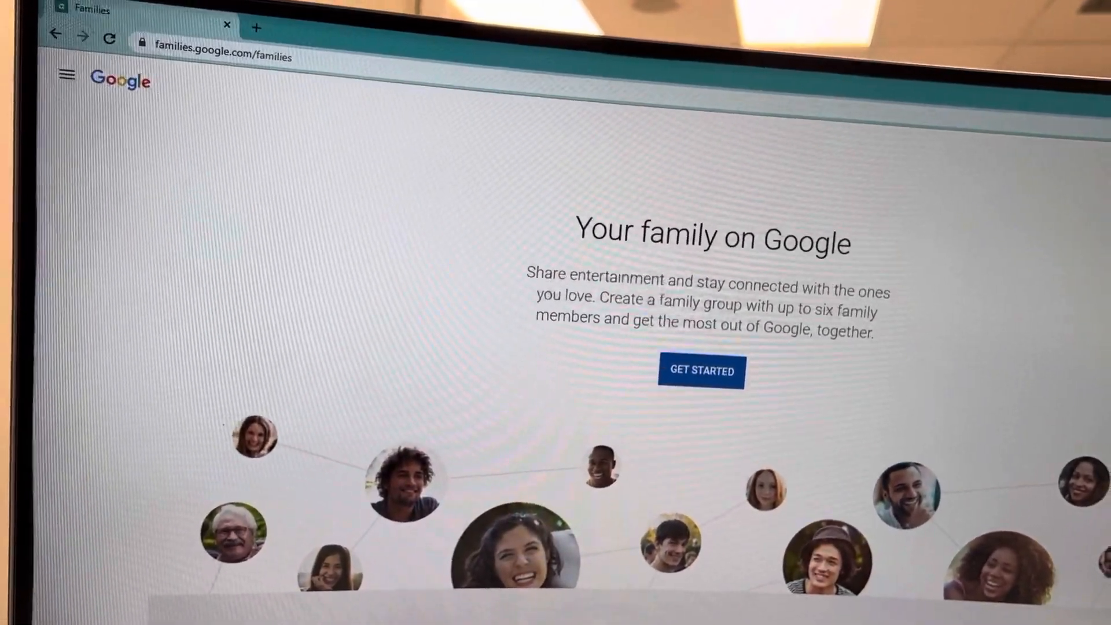
Step: Paste and search for 'google play' from the address bar
scroll("down", 3)
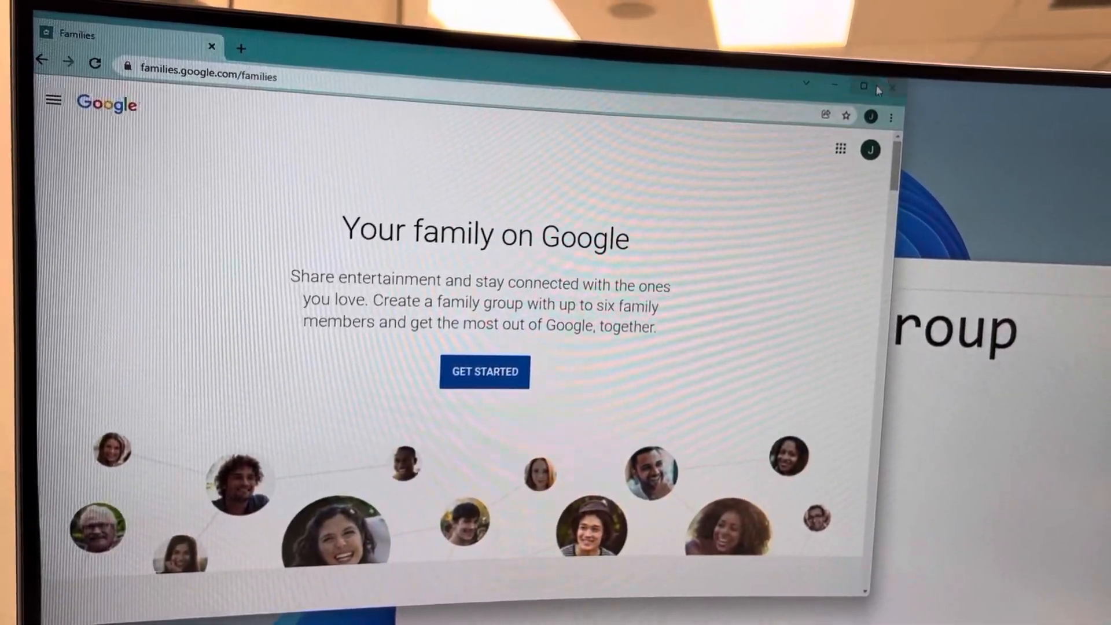
right_click(215, 71)
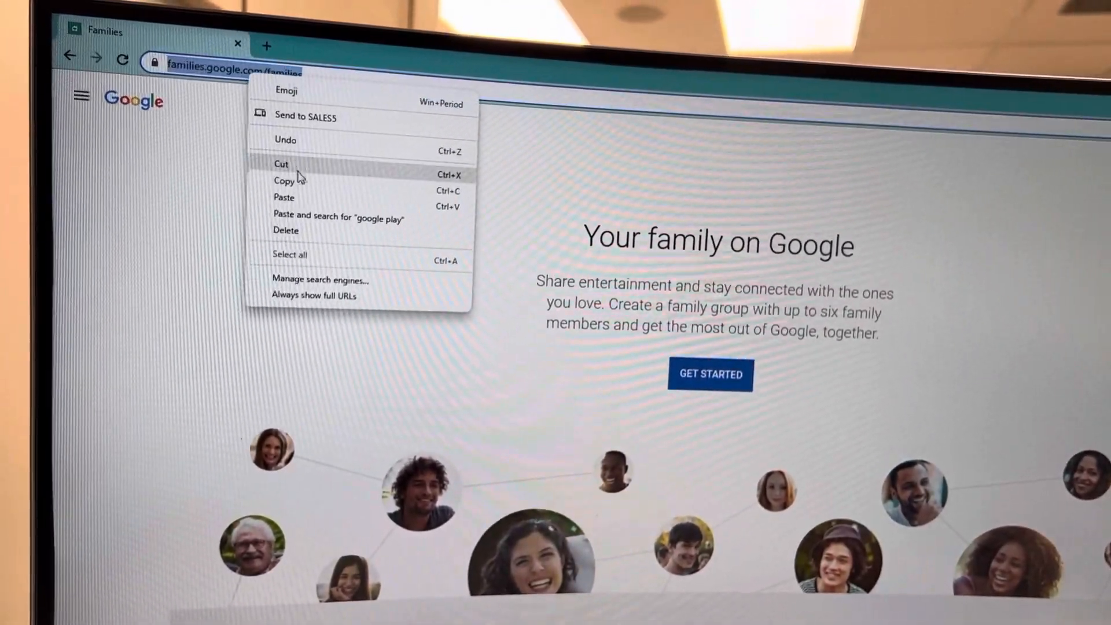
left_click(338, 219)
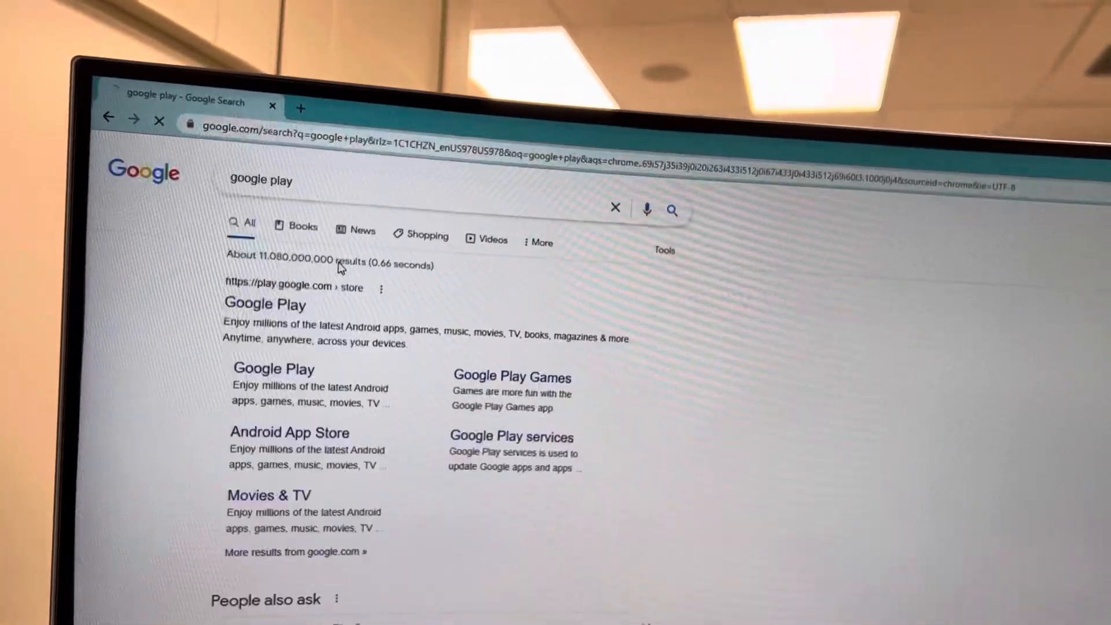
Step: Go from the Google Play result to Account > Family, now showing 'Sign up for Family Library'
left_click(265, 304)
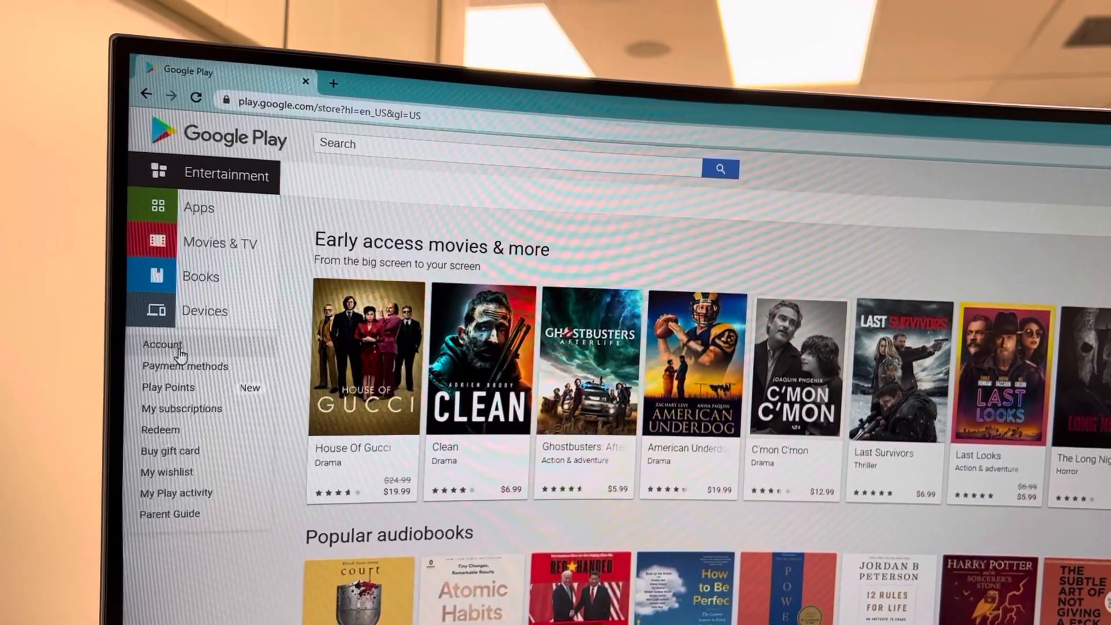
left_click(162, 345)
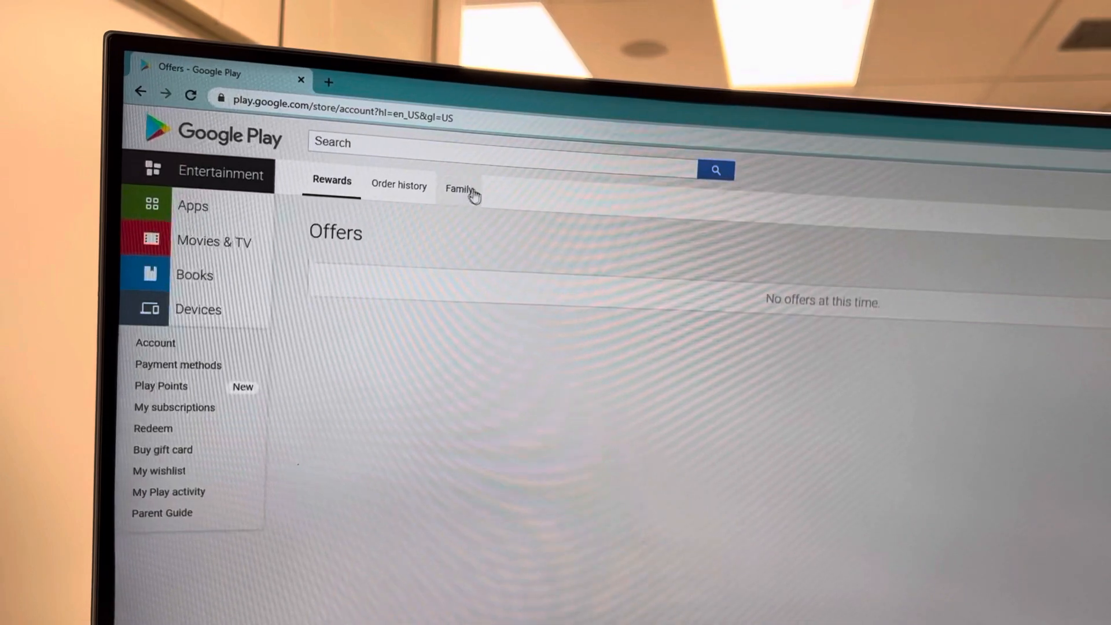
left_click(459, 187)
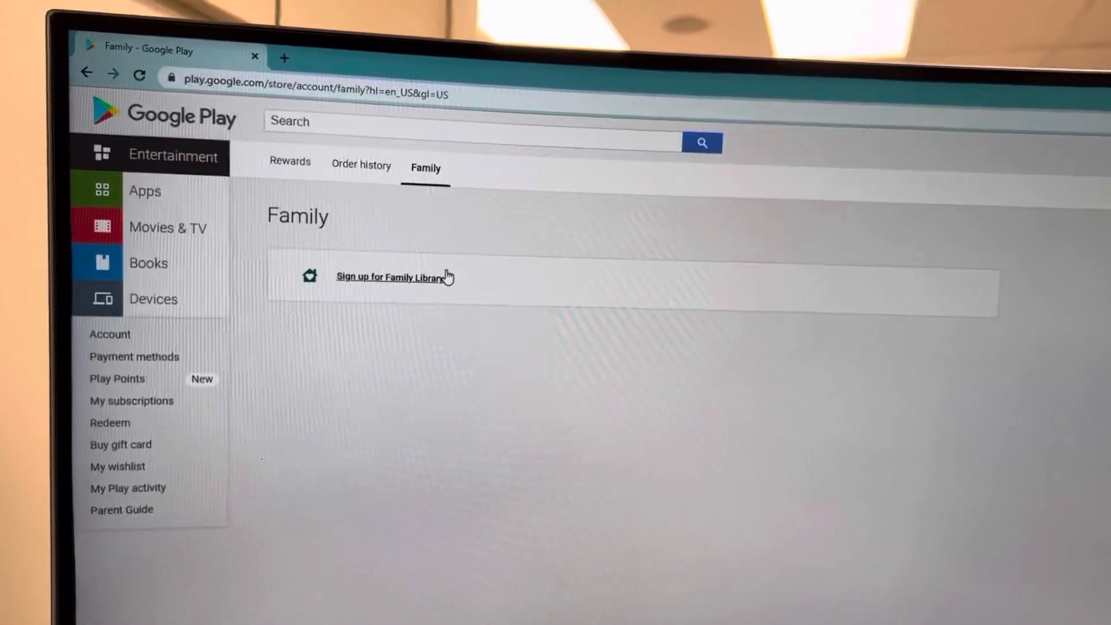